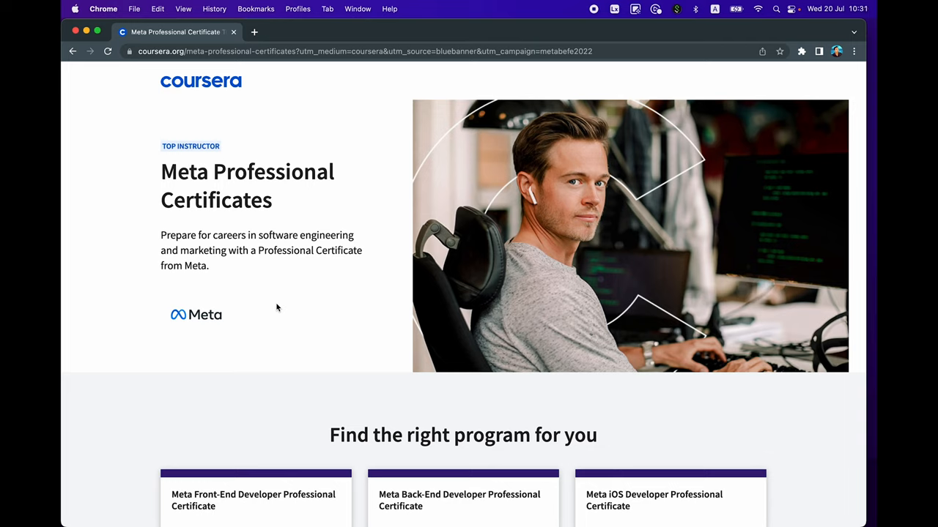
mouse_move(199, 210)
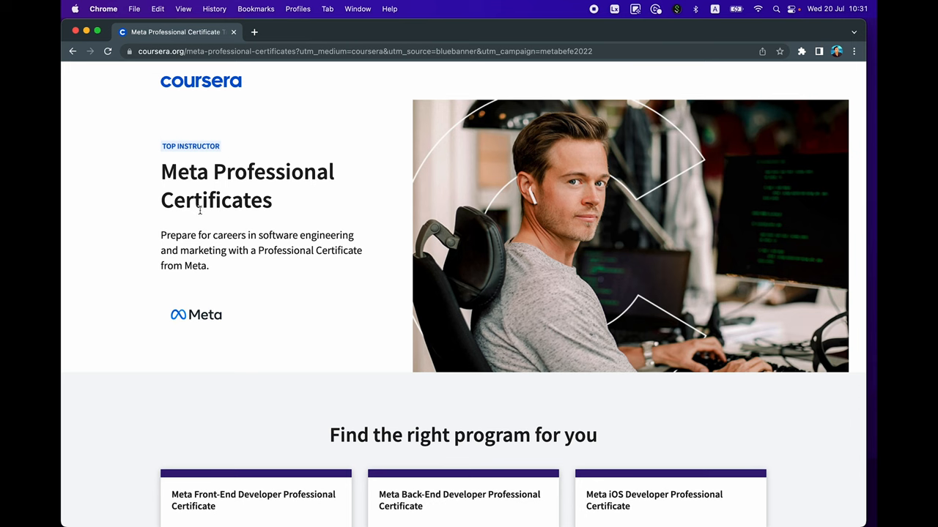
mouse_move(276, 219)
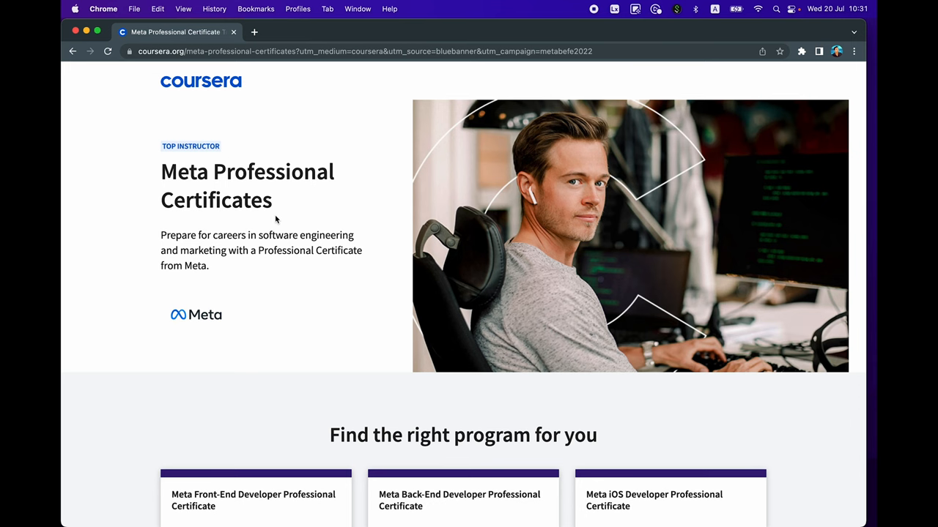
scroll("down", 3)
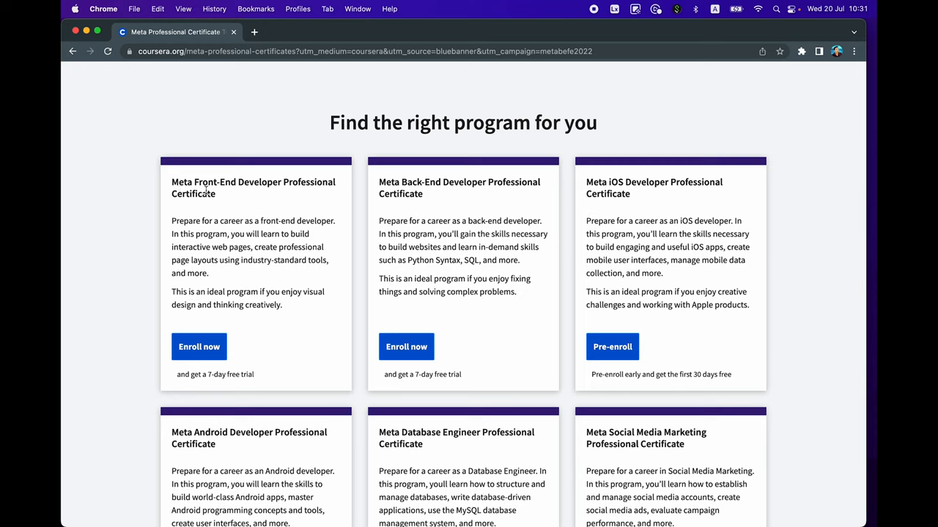
mouse_move(195, 211)
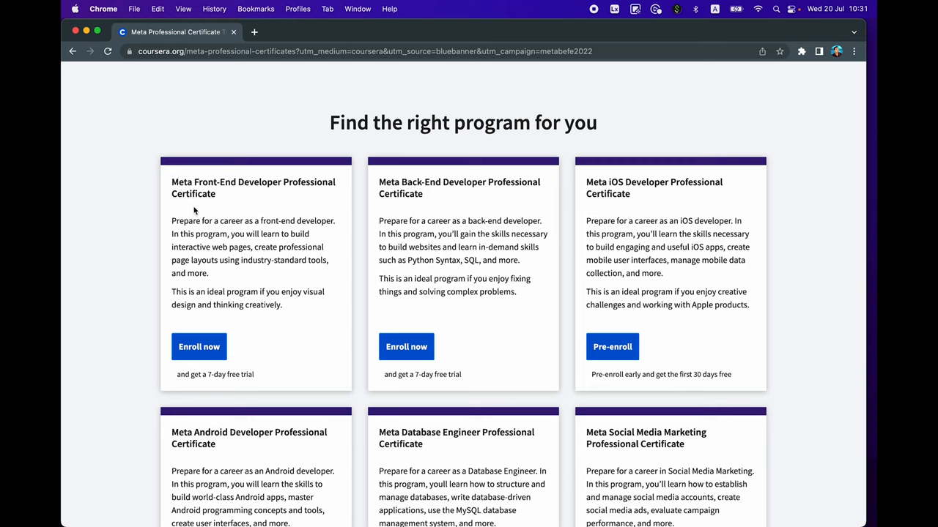
mouse_move(445, 187)
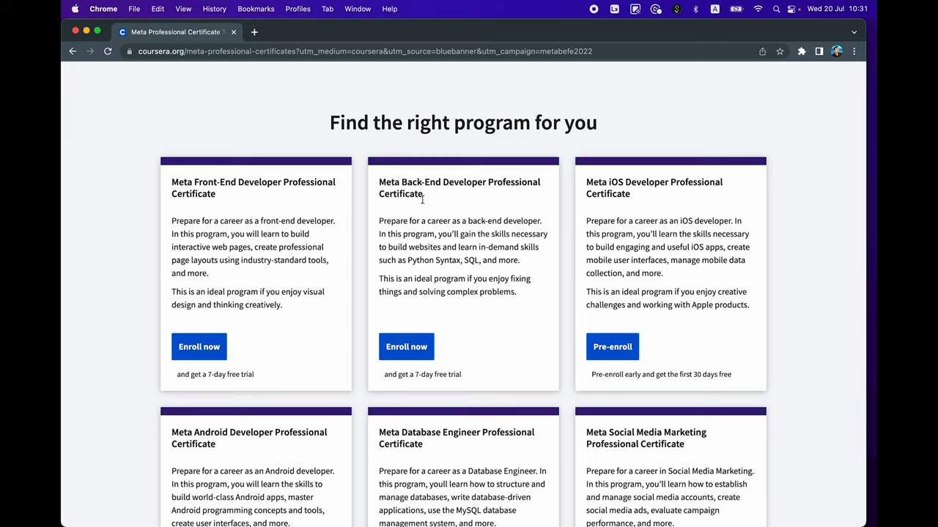
mouse_move(624, 214)
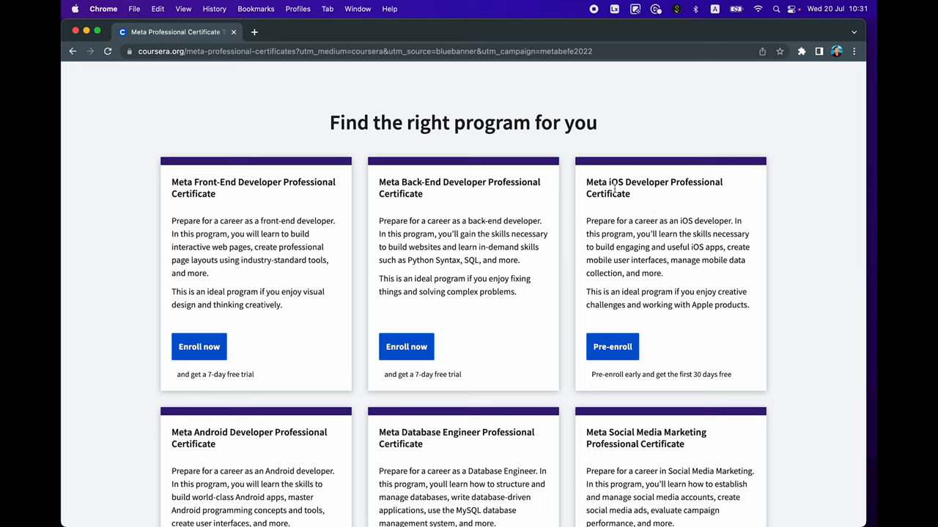
mouse_move(260, 444)
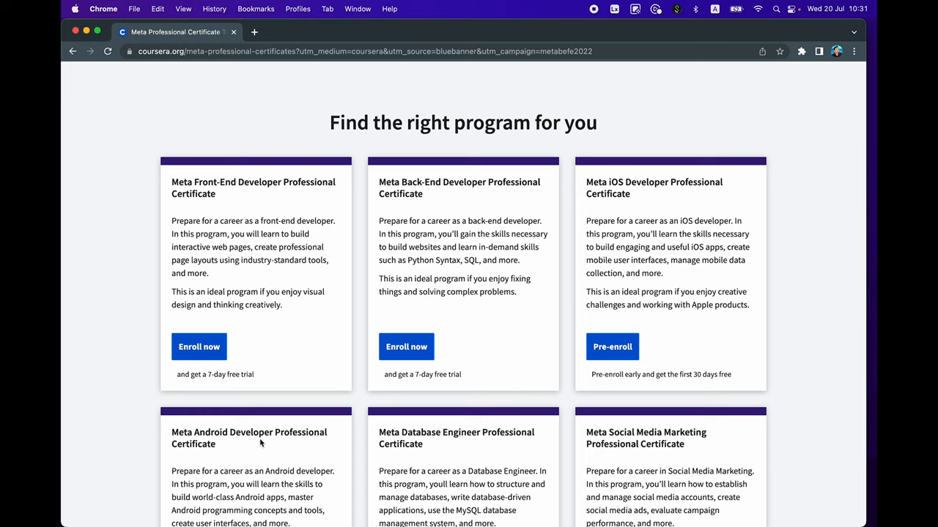
mouse_move(236, 183)
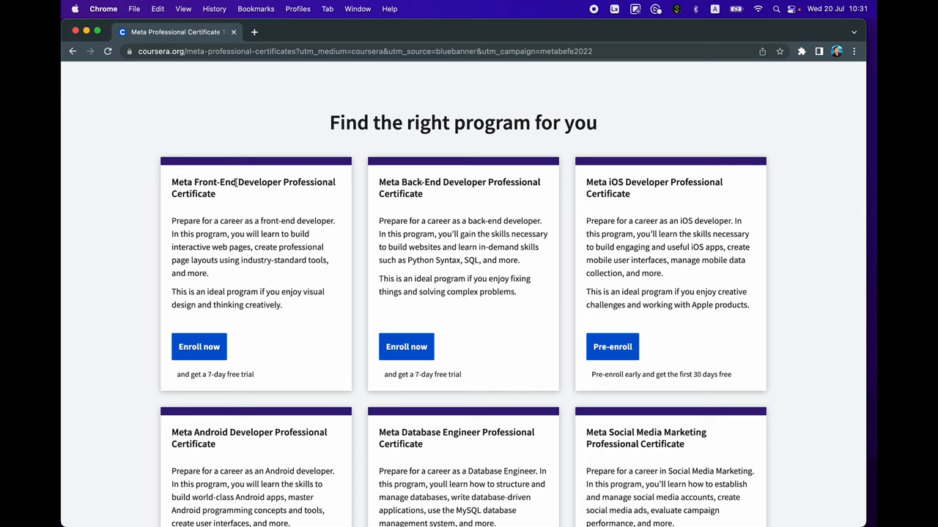
mouse_move(431, 246)
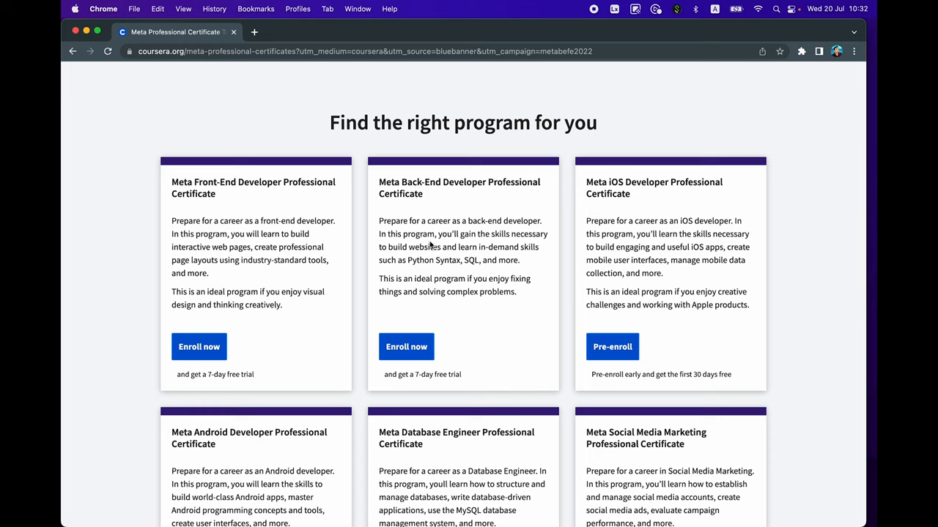
mouse_move(731, 245)
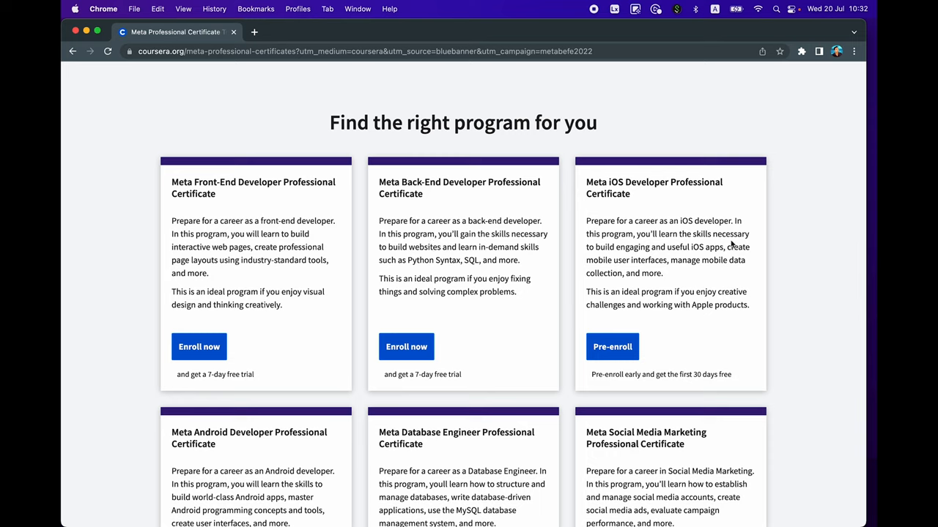
mouse_move(614, 188)
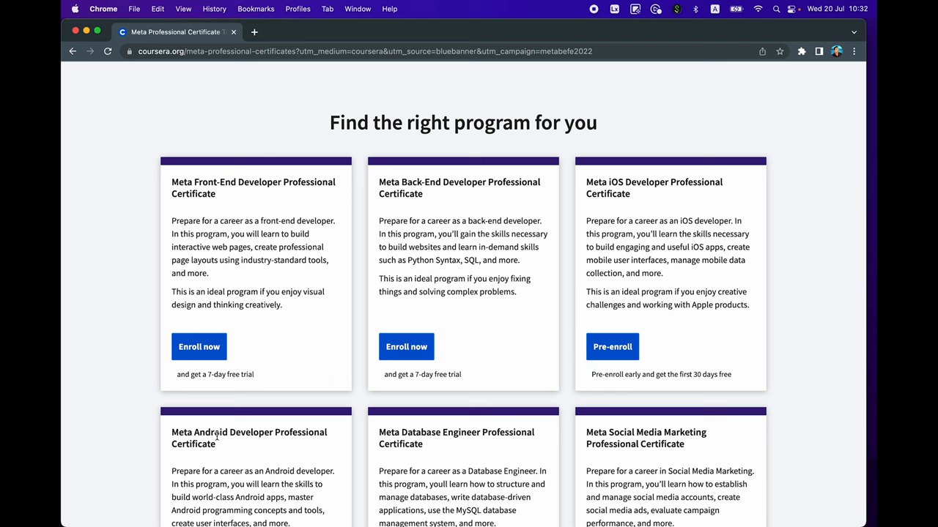
scroll("down", 3)
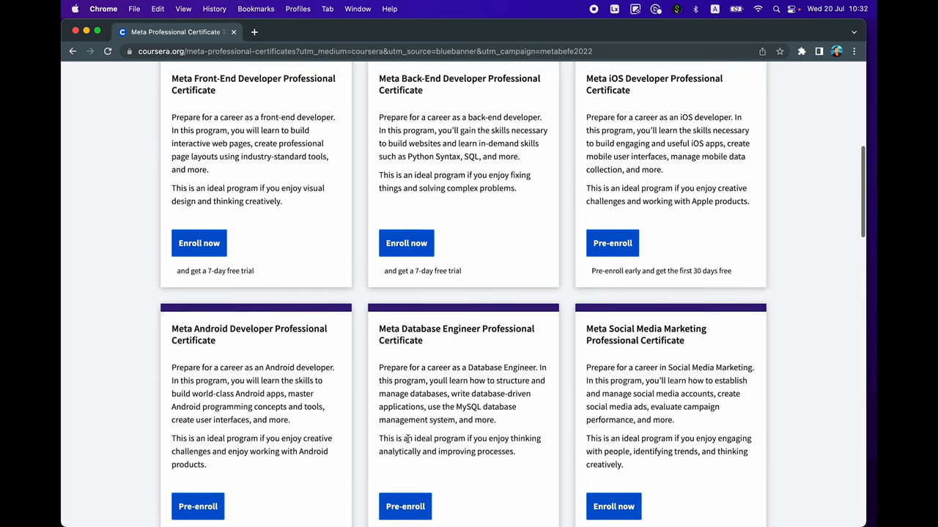
scroll("down", 3)
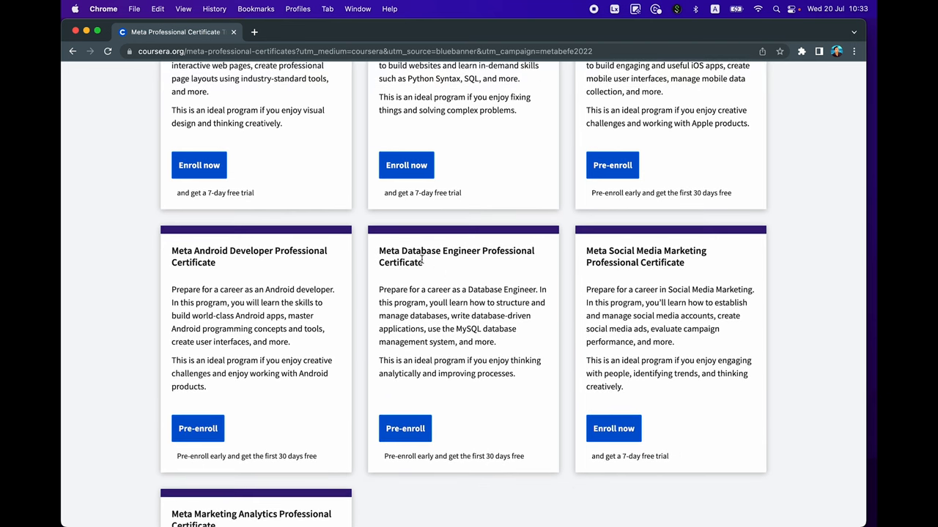
mouse_move(448, 278)
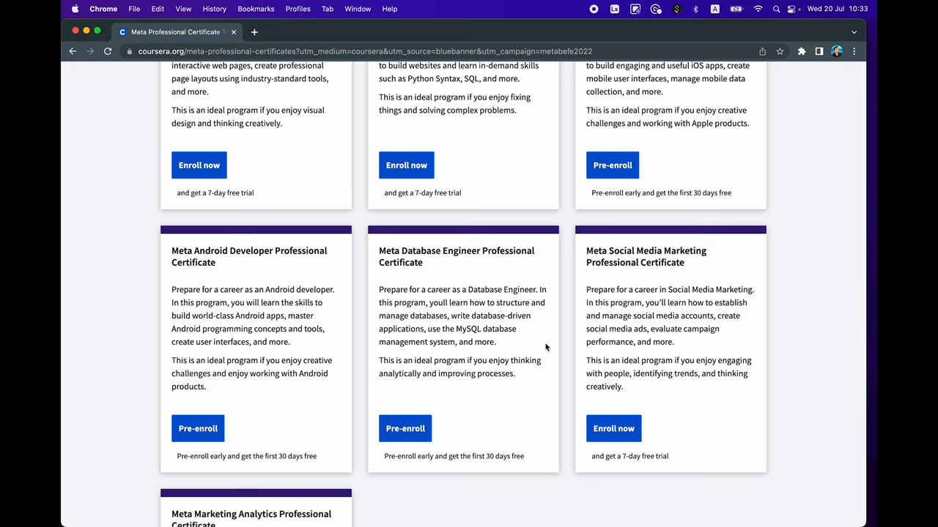
mouse_move(472, 330)
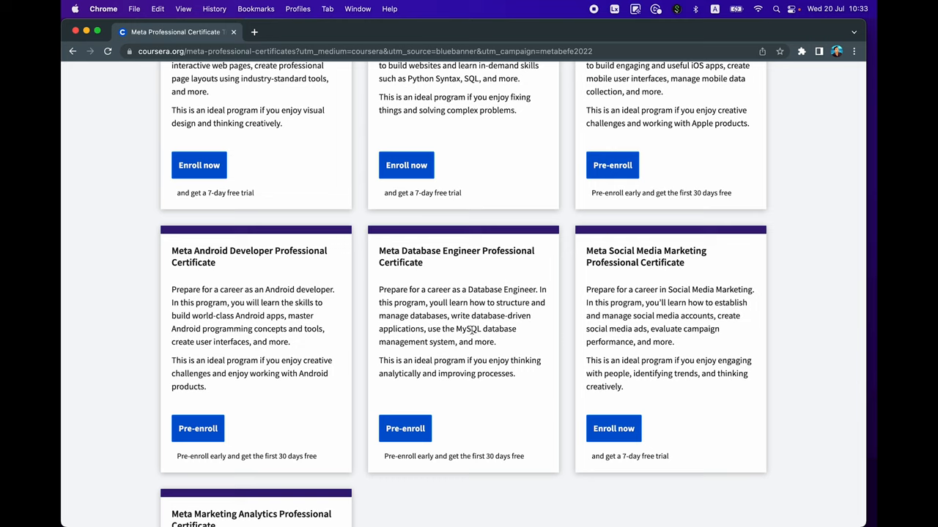
mouse_move(459, 329)
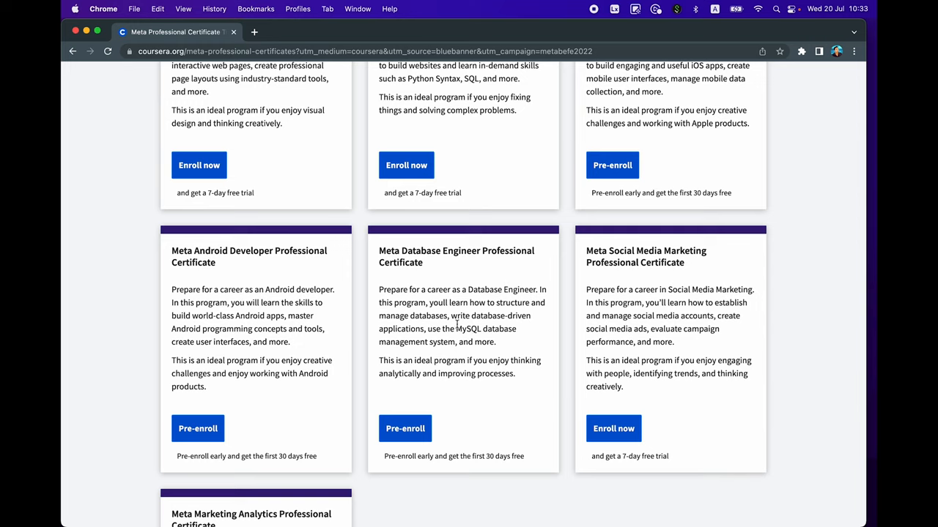
mouse_move(517, 351)
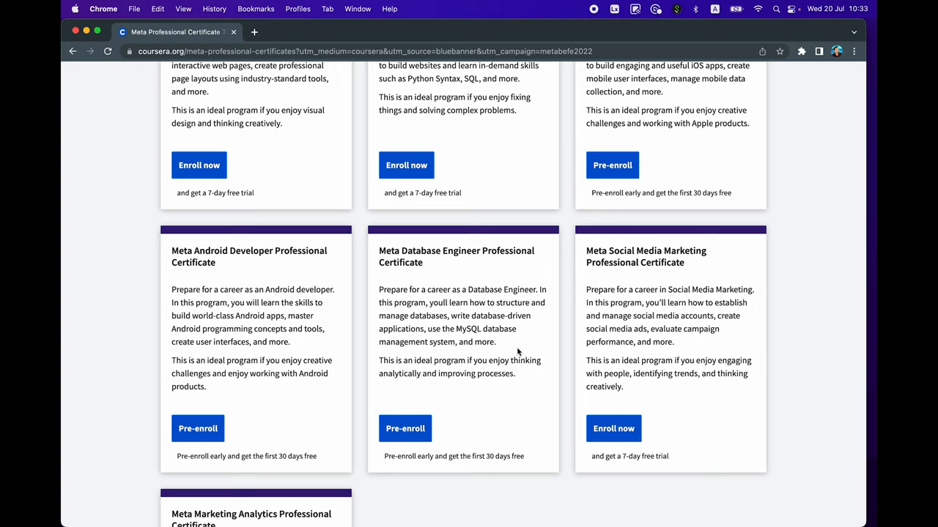
scroll("down", 3)
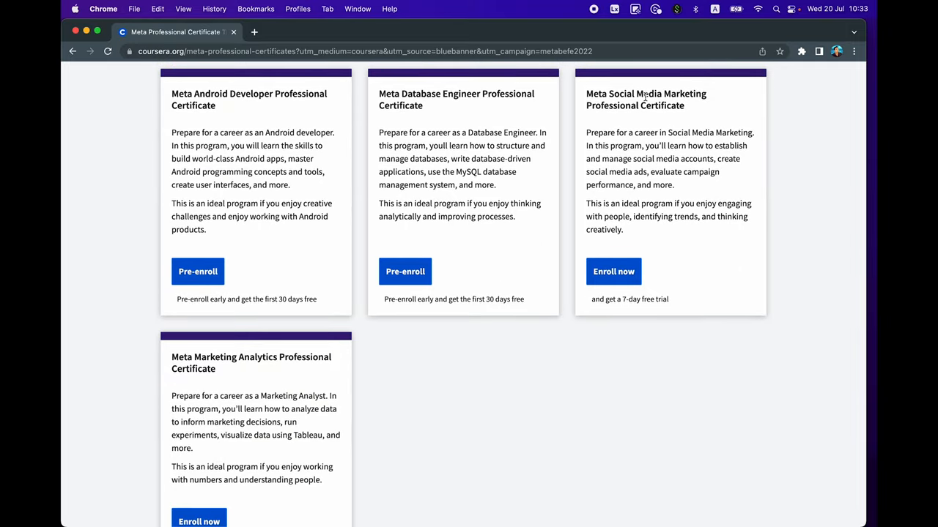
mouse_move(629, 130)
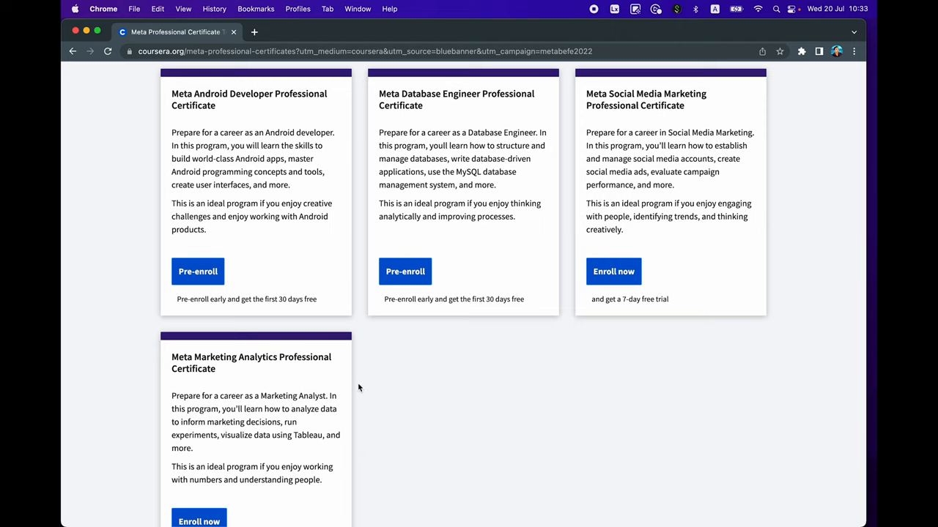
mouse_move(280, 371)
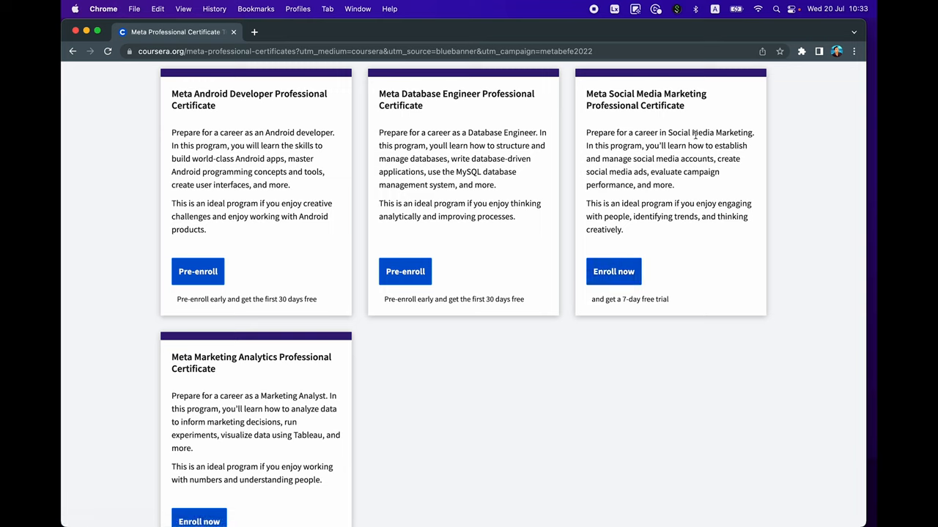
mouse_move(757, 170)
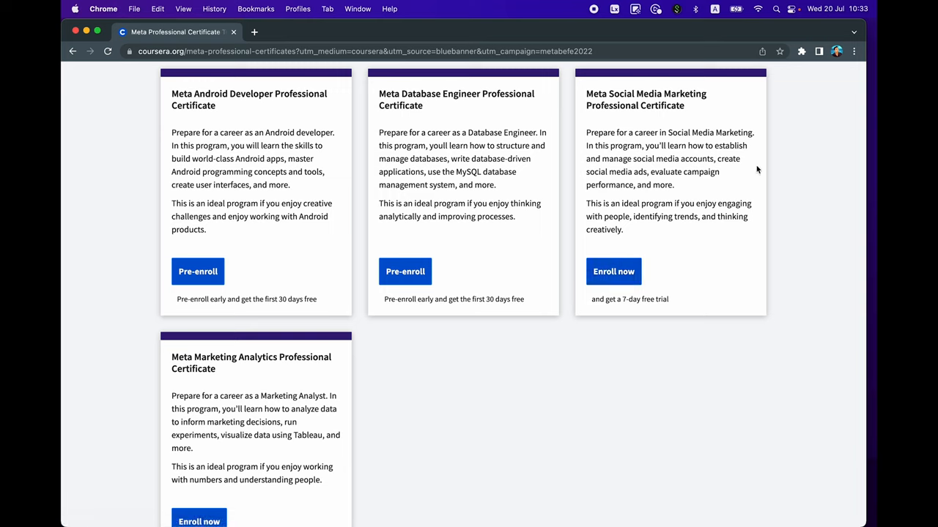
scroll("down", 3)
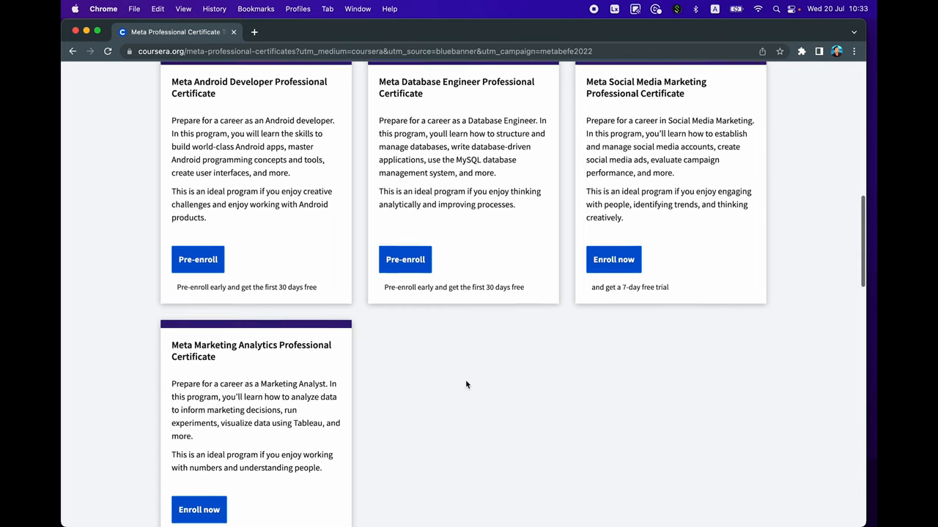
scroll("down", 3)
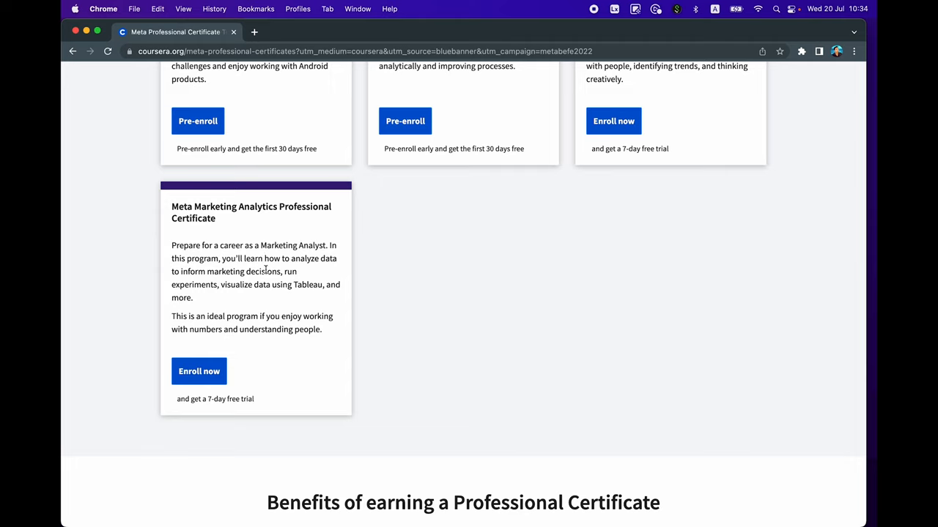
mouse_move(183, 281)
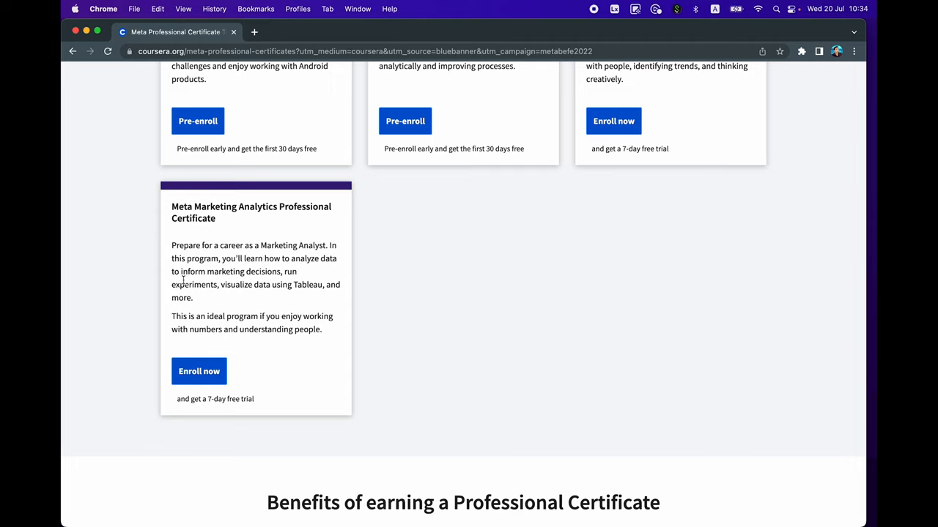
mouse_move(300, 278)
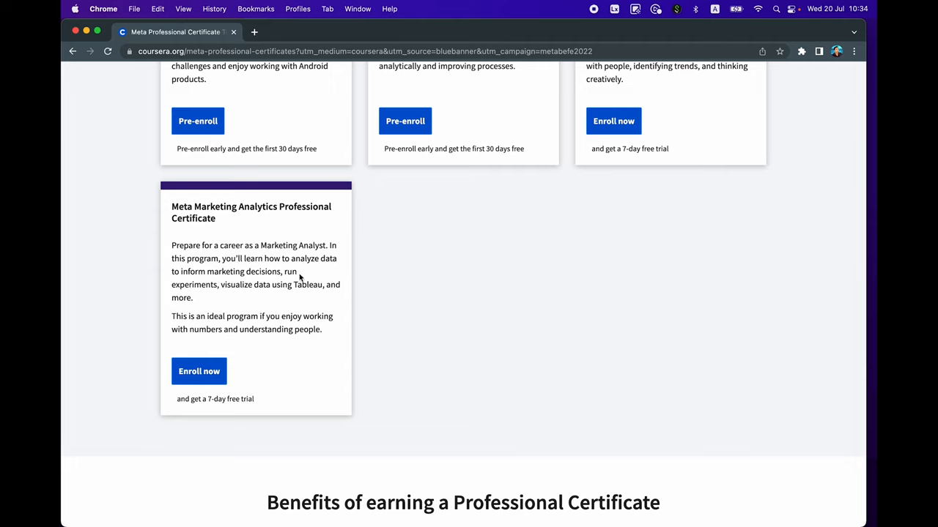
mouse_move(329, 308)
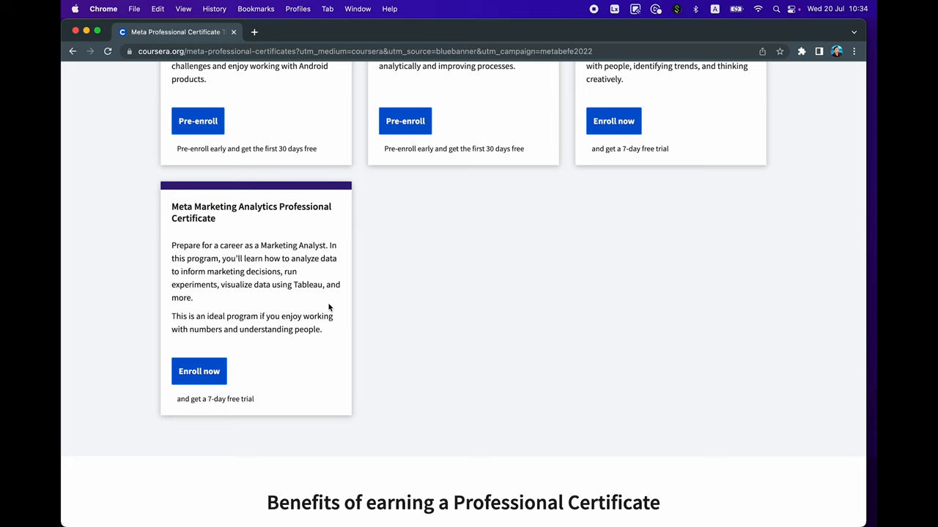
scroll("up", 3)
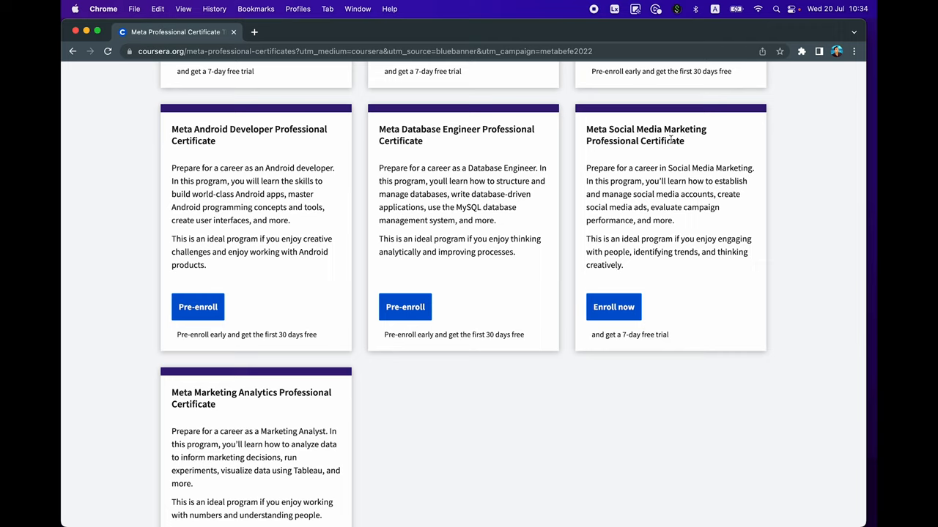
mouse_move(608, 220)
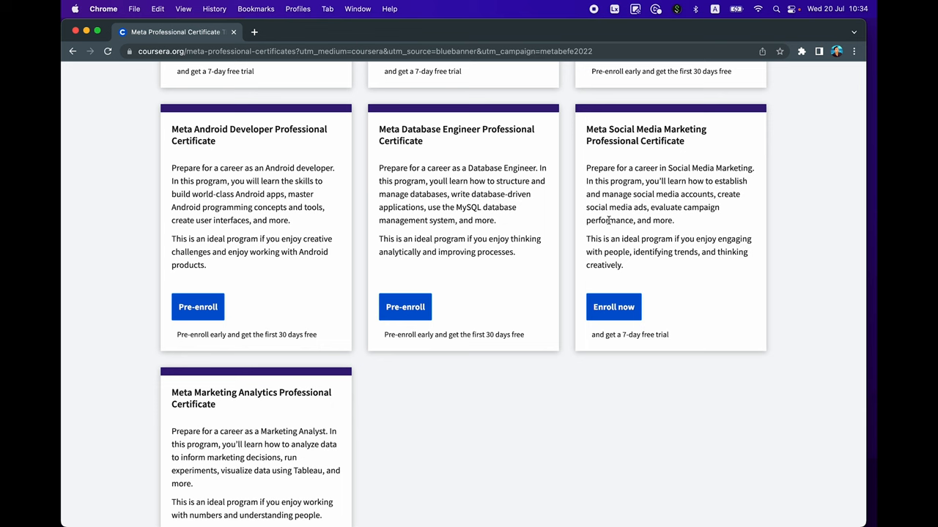
scroll("up", 3)
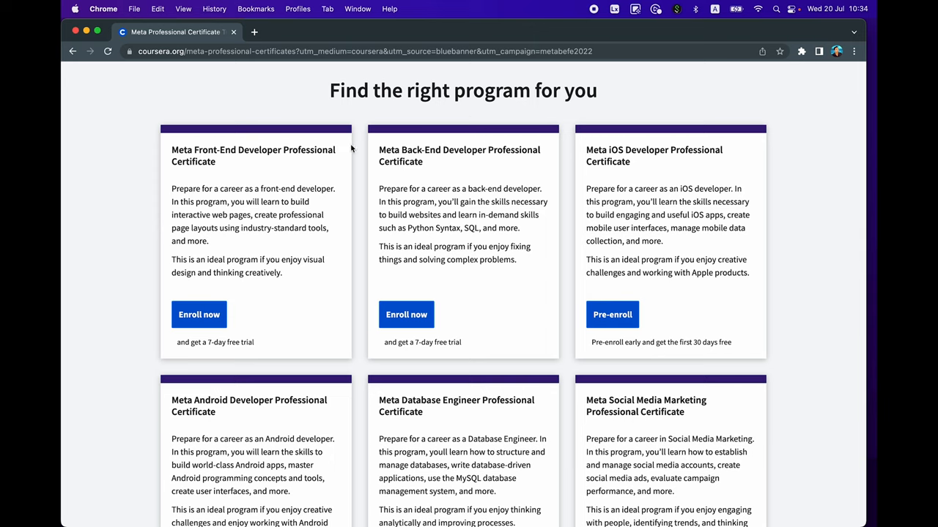
mouse_move(623, 228)
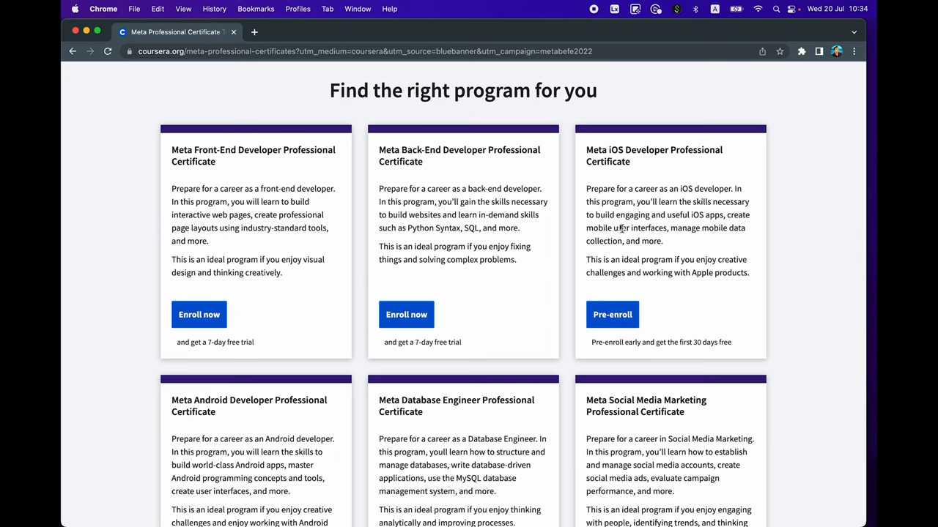
mouse_move(502, 420)
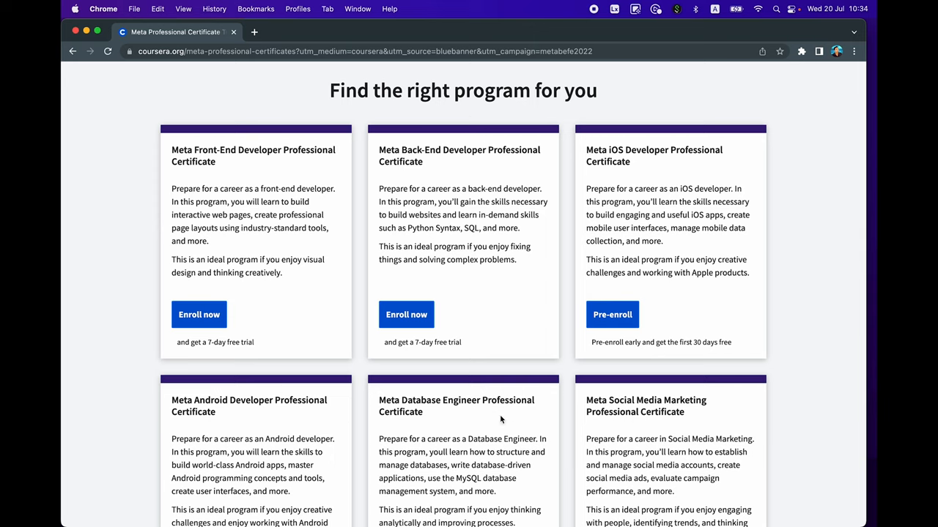
mouse_move(321, 175)
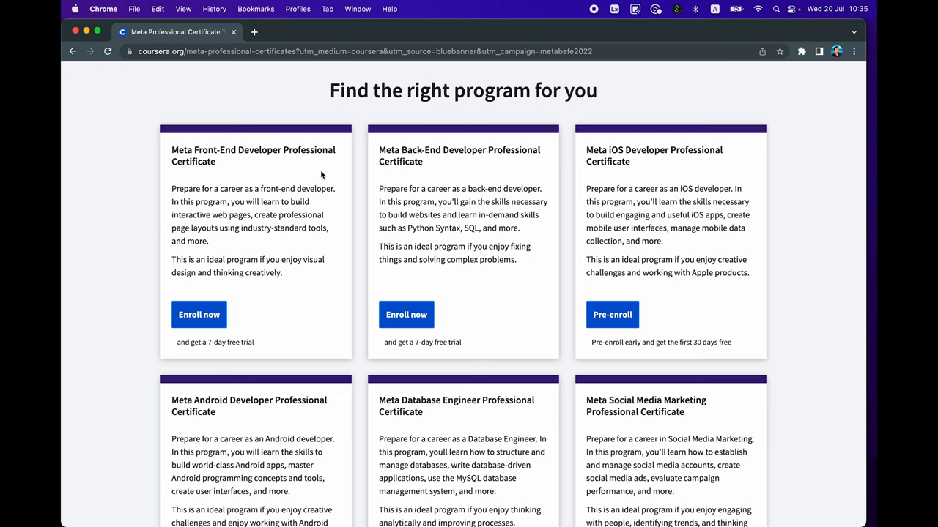
mouse_move(628, 376)
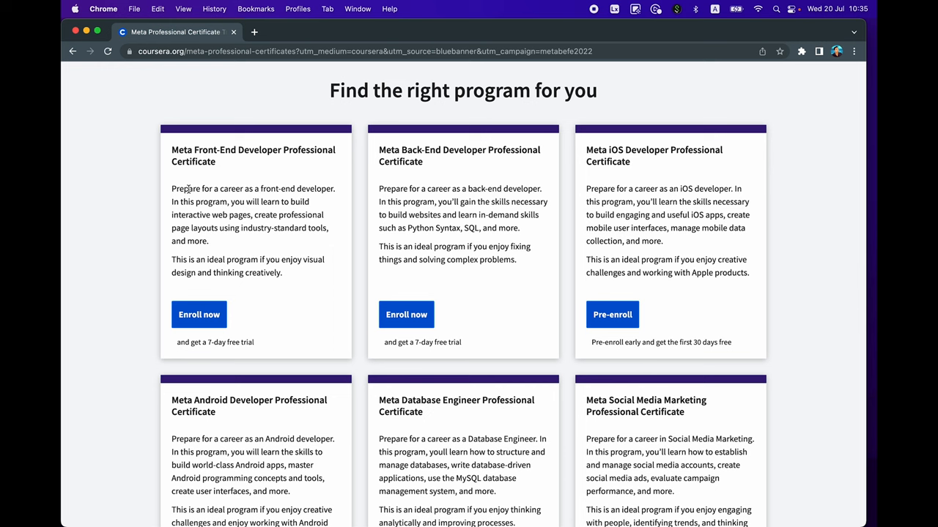
scroll("up", 3)
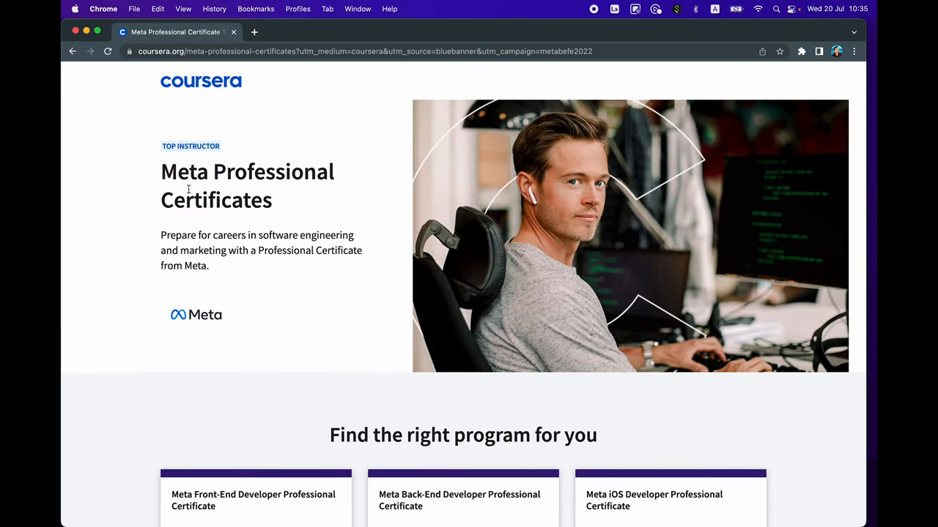